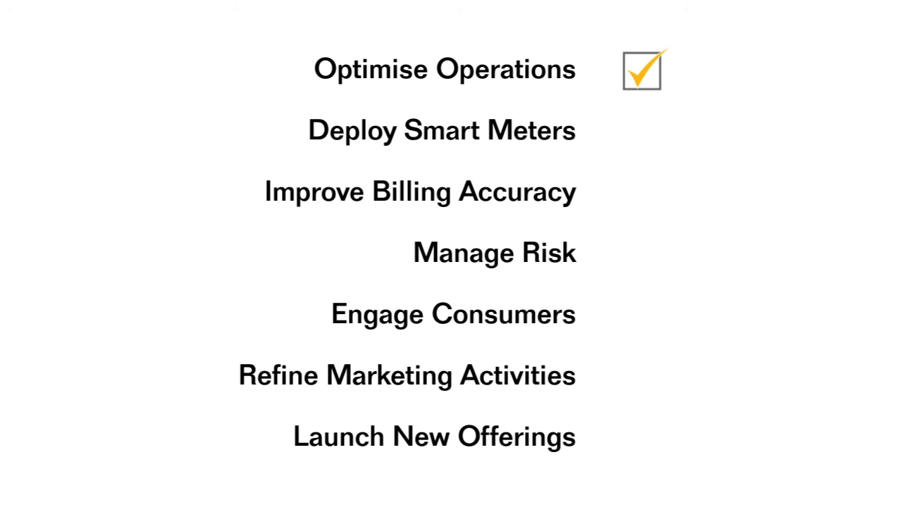
# - Reveal checkmarks beside Deploy Smart Meters, Improve Billing Accuracy, Manage Risk and Engage Consumers
pyautogui.click(641, 130)
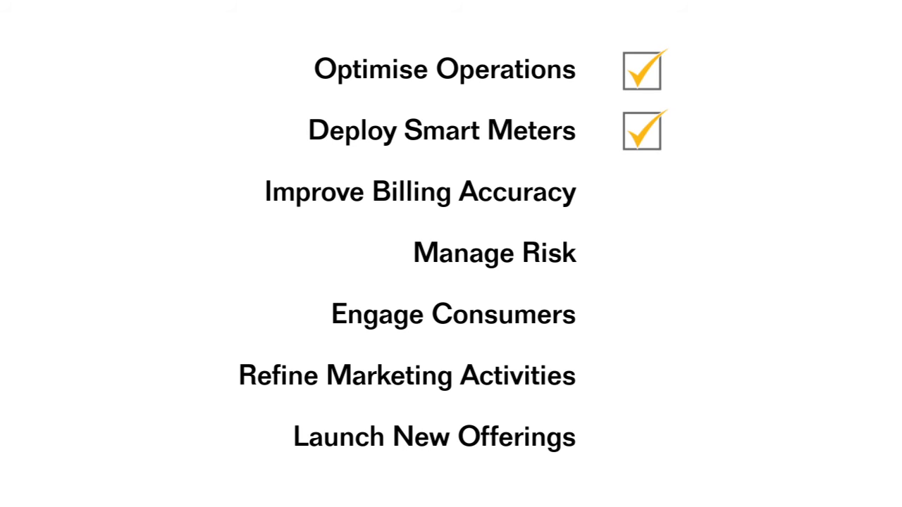
pyautogui.click(641, 192)
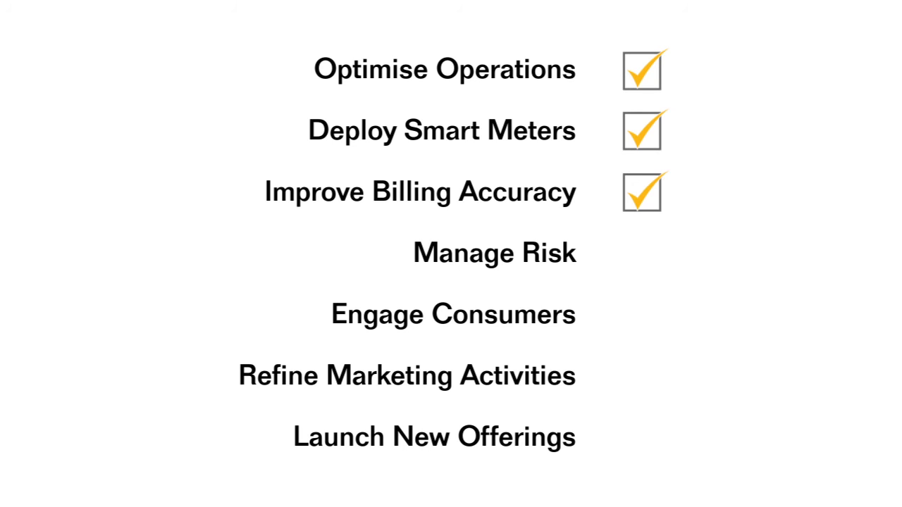
pyautogui.click(640, 252)
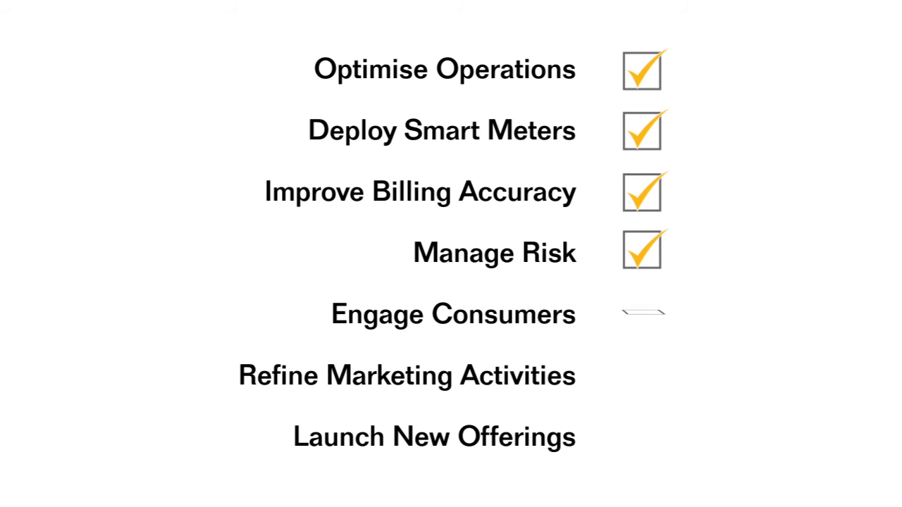
pyautogui.click(640, 314)
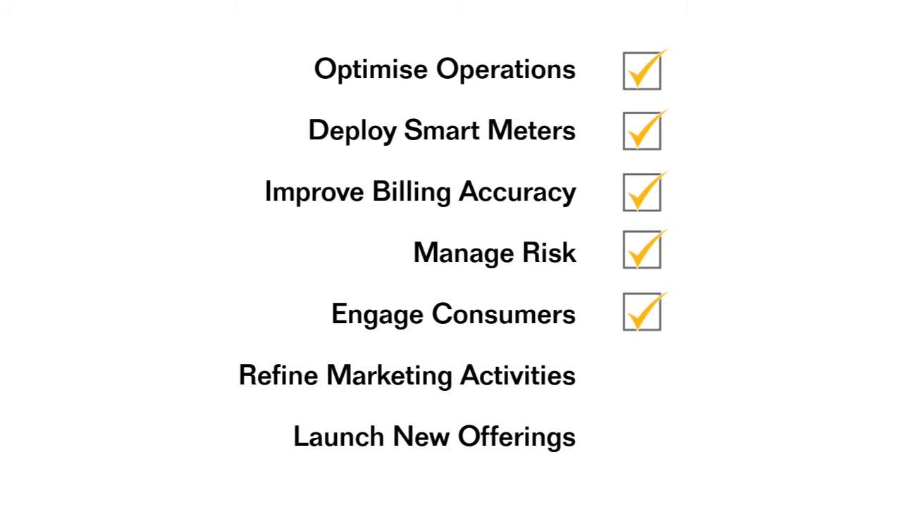